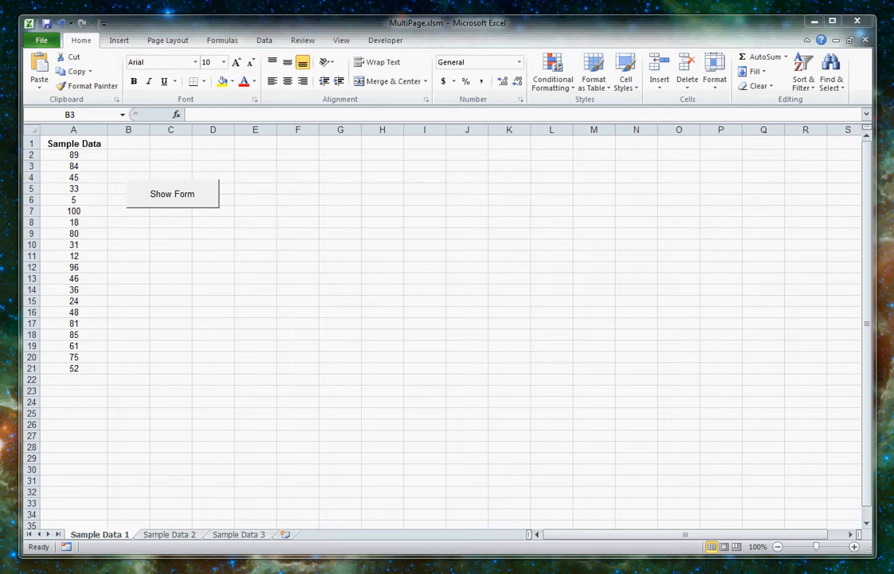
mouse_move(100, 270)
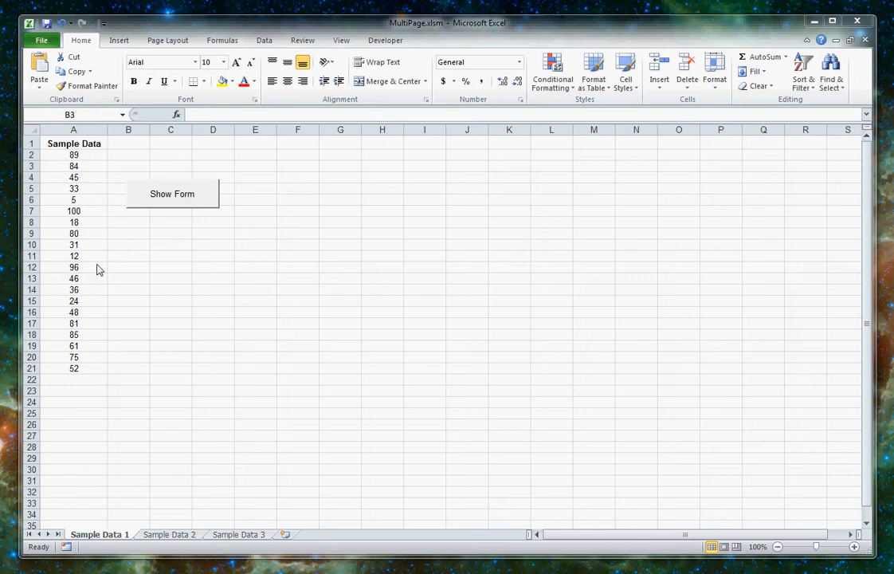
Open the MultiPage Sample Form with Show Form and reposition it over the sheet.
left_click(127, 166)
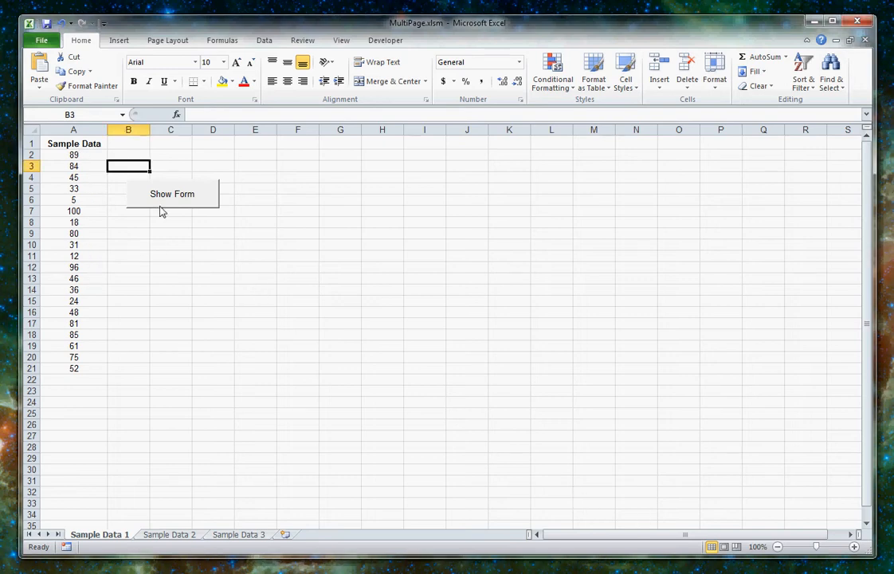
left_click(172, 193)
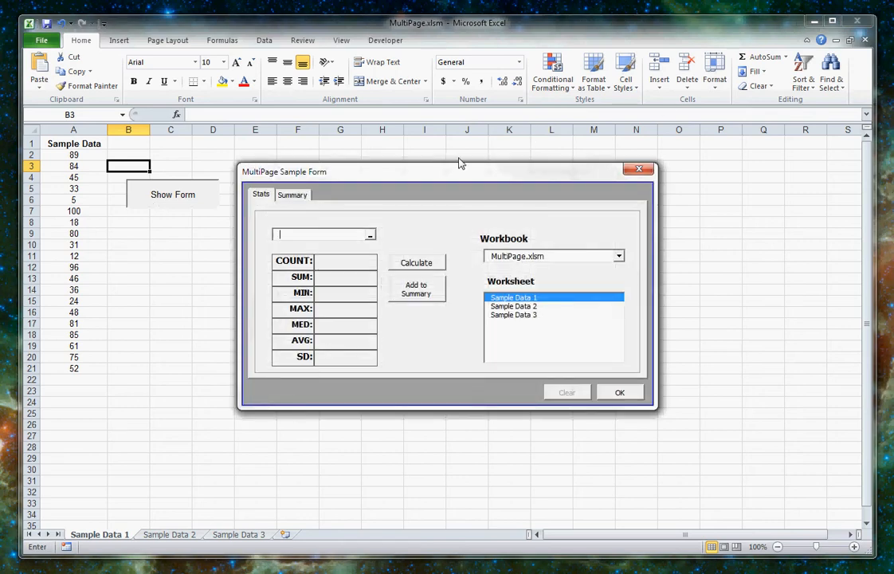
left_click_drag(458, 171, 436, 165)
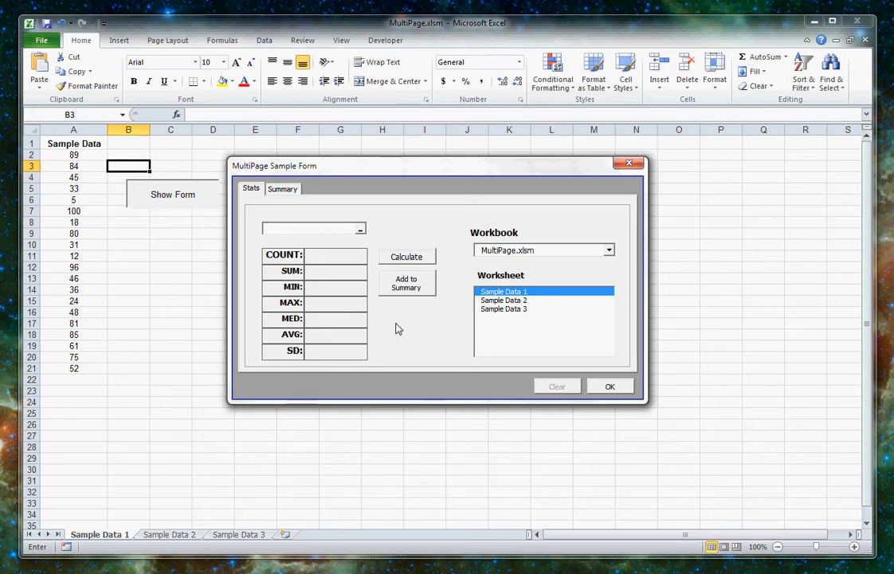
mouse_move(284, 320)
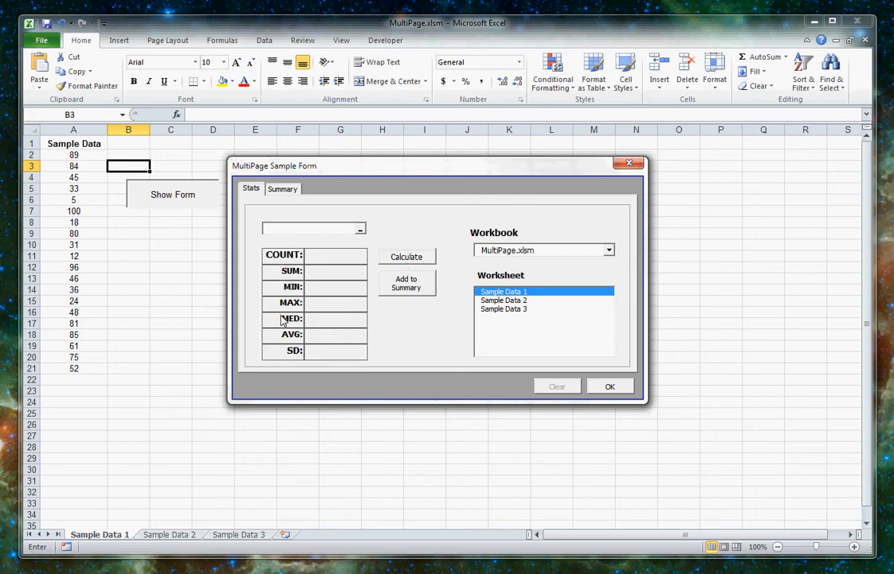
Try Blackjack.xlsm in the form's Workbook dropdown, then switch back to MultiPage.xlsm.
left_click(282, 188)
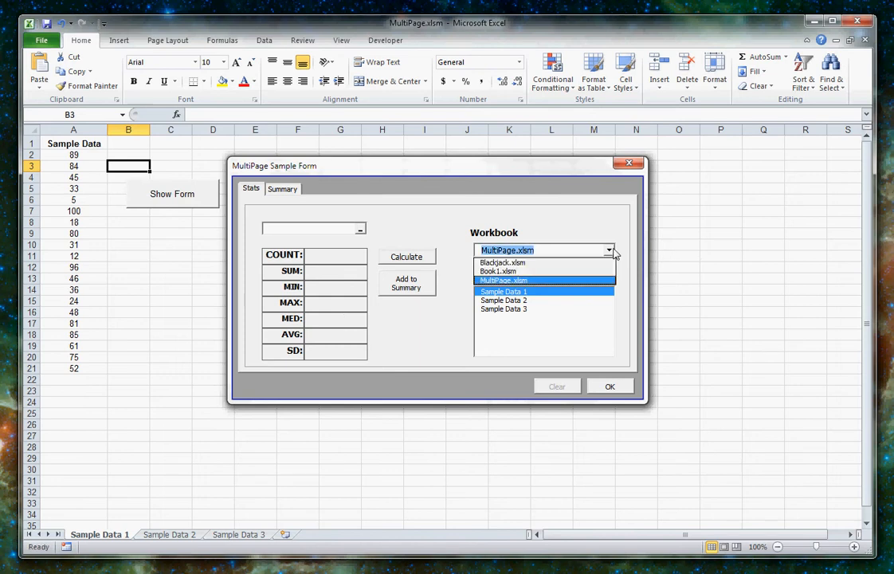
left_click(506, 280)
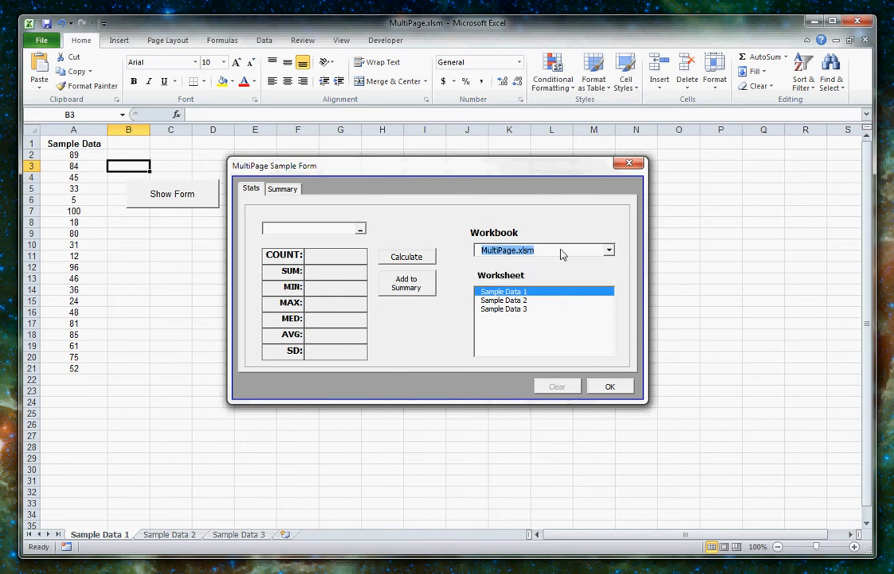
left_click(609, 250)
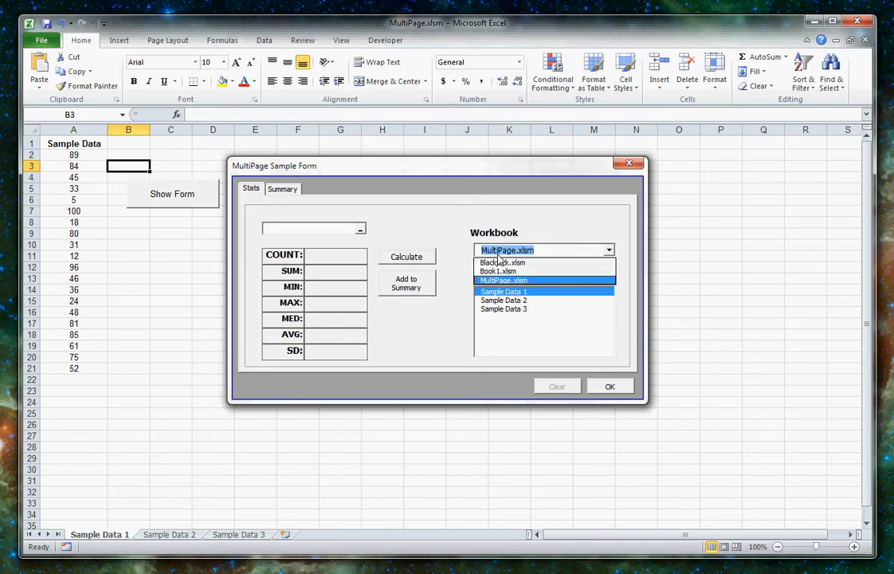
left_click(502, 262)
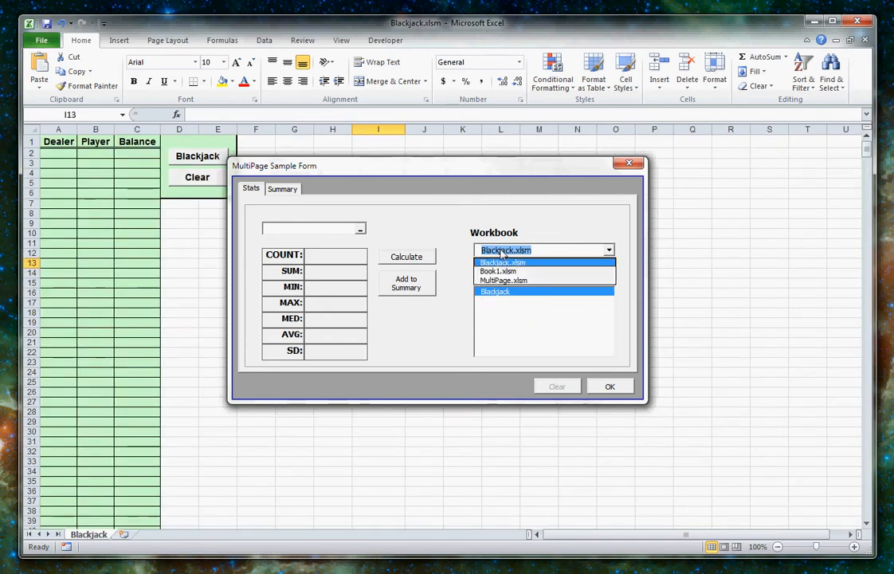
left_click(497, 271)
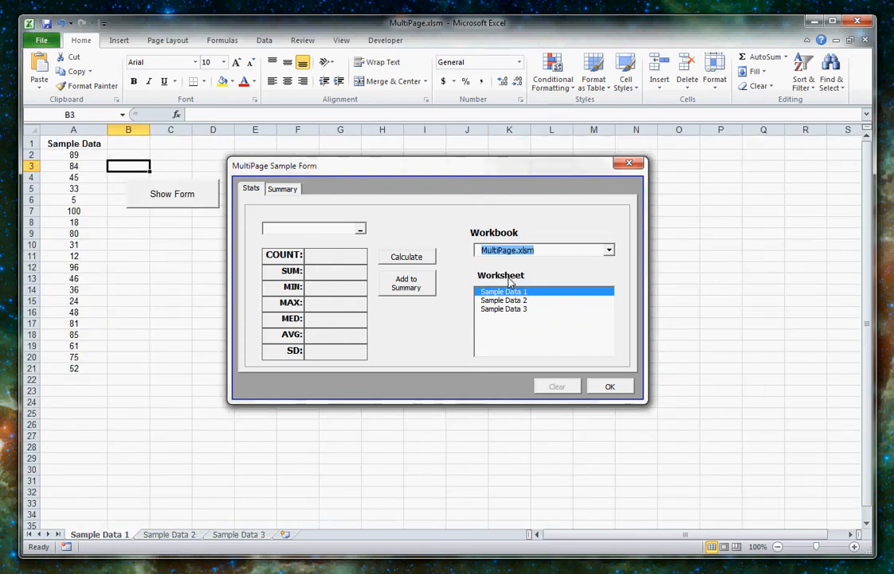
mouse_move(492, 336)
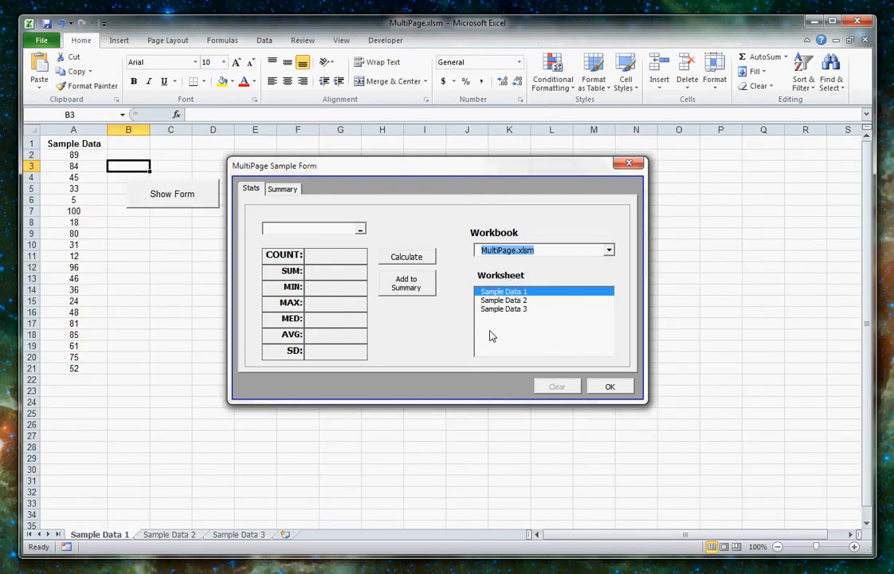
mouse_move(827, 314)
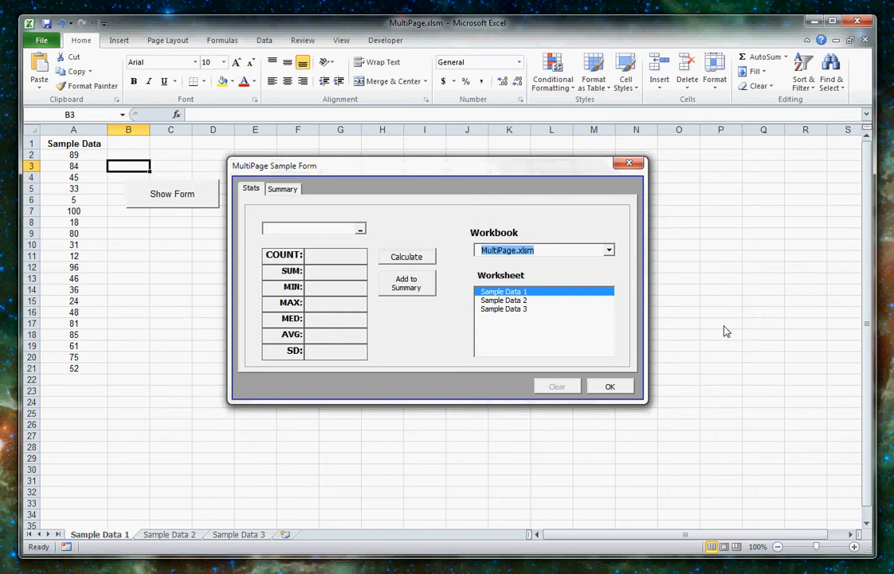
mouse_move(334, 237)
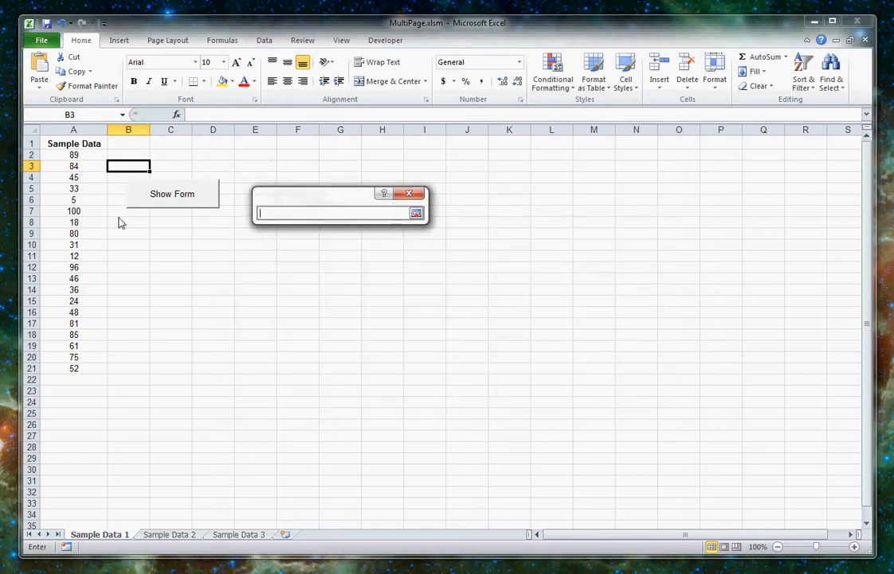
Select A3:A18 on Sample Data 1, calculate its statistics, and view the Summary page.
left_click_drag(73, 166, 73, 334)
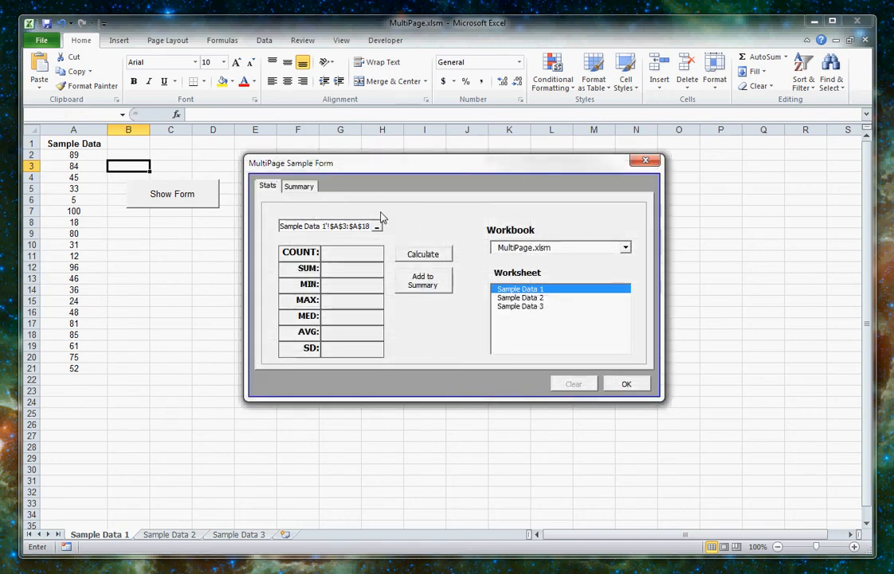
mouse_move(363, 252)
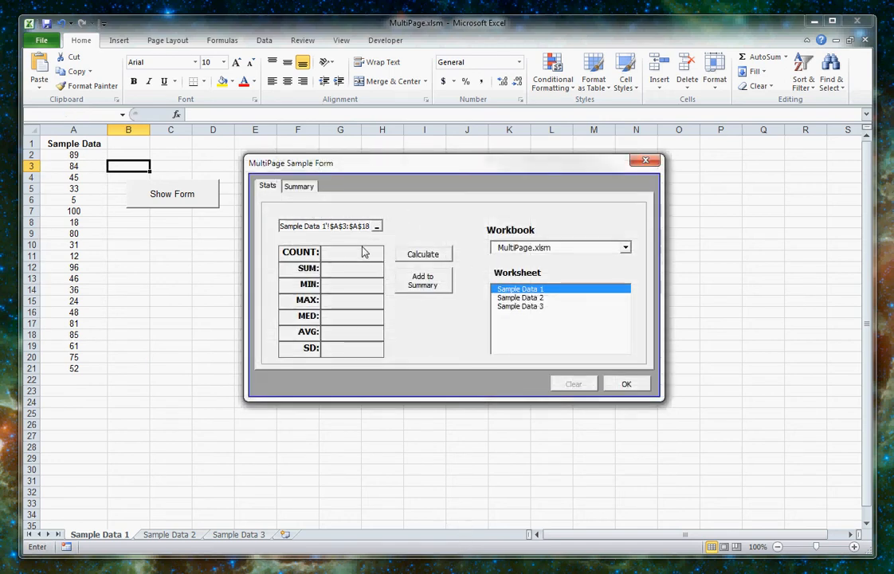
mouse_move(487, 245)
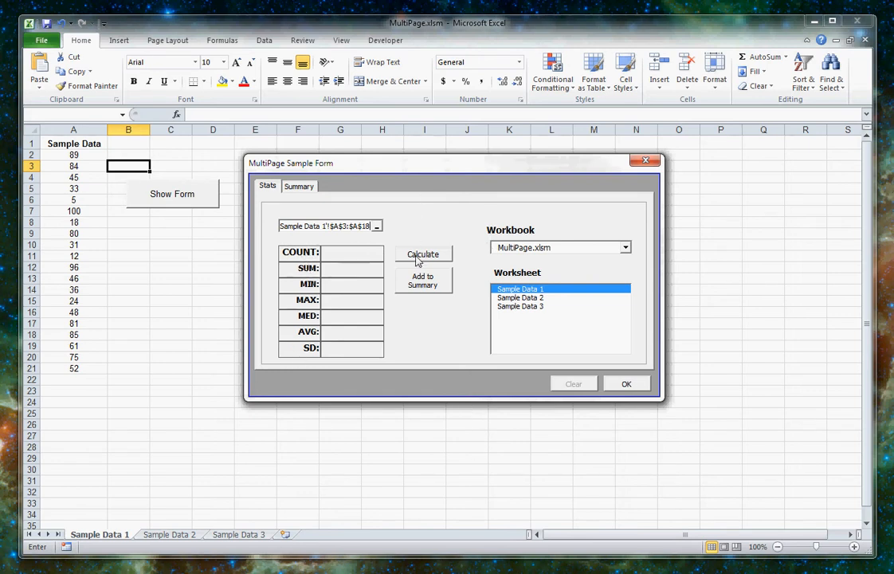
left_click(422, 253)
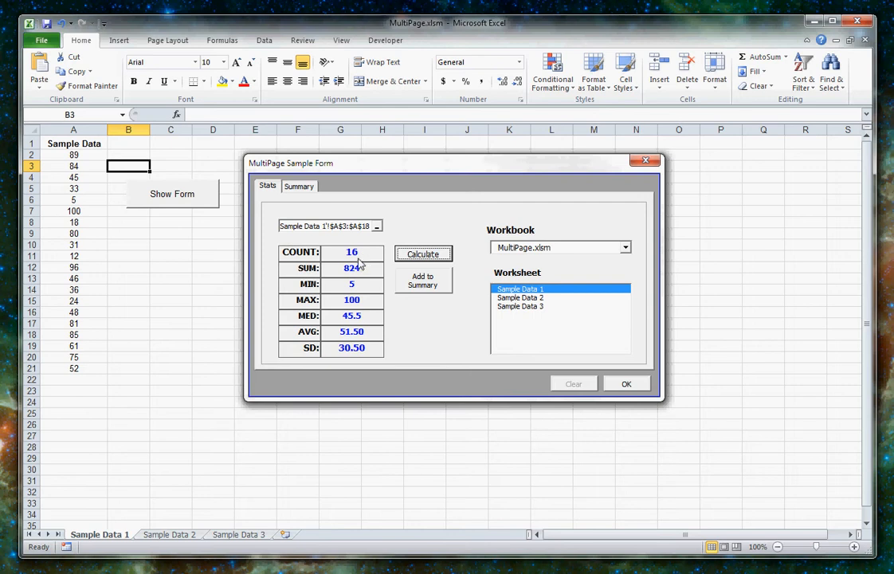
mouse_move(359, 273)
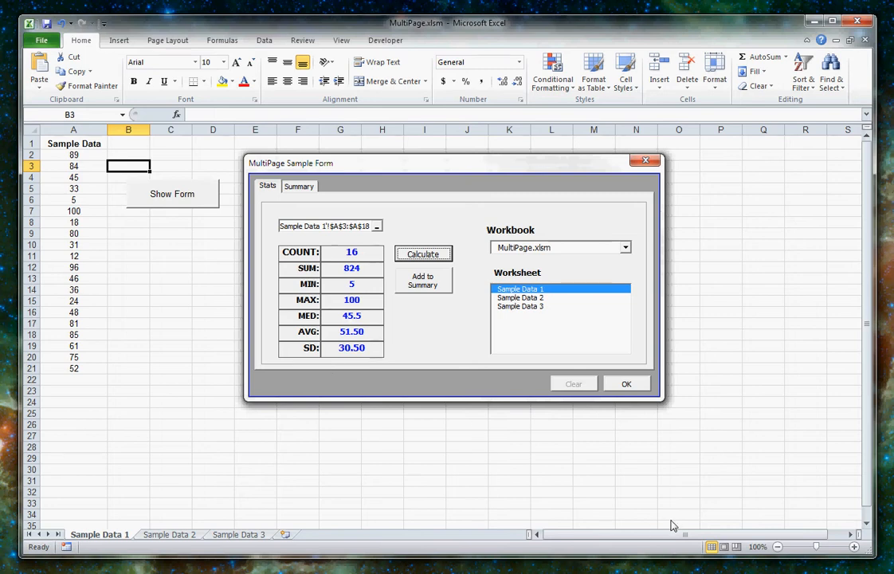
mouse_move(540, 374)
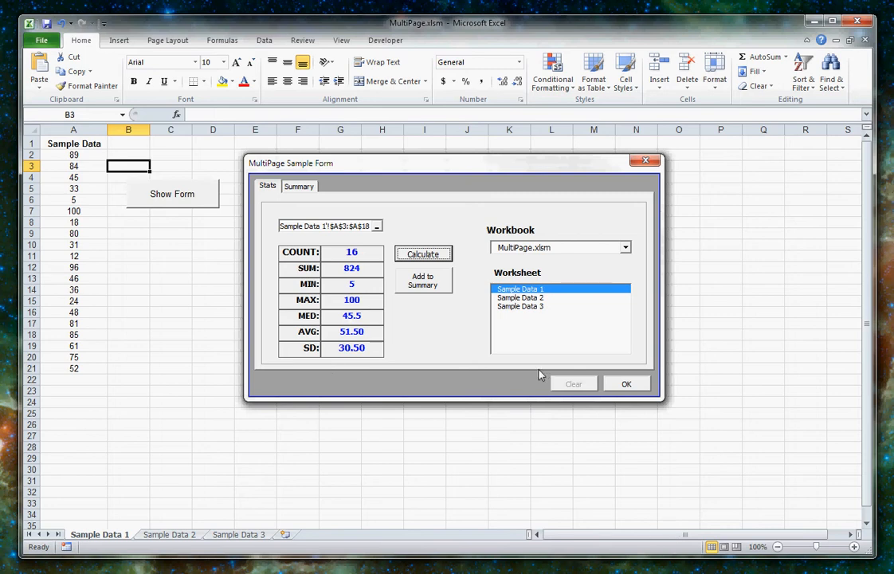
left_click(299, 186)
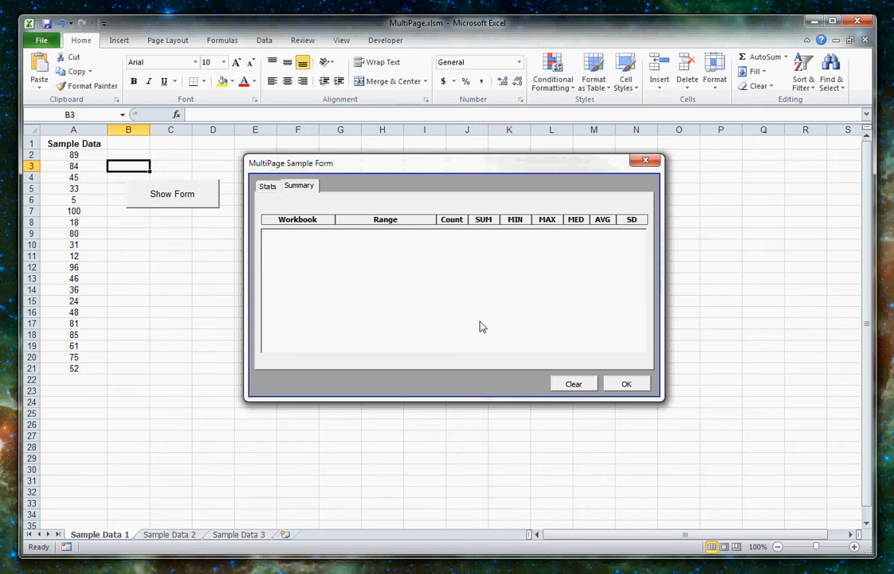
Add the MultiPage.xlsm results (count 16, sum 824, average 51.50) to the summary table.
left_click(266, 185)
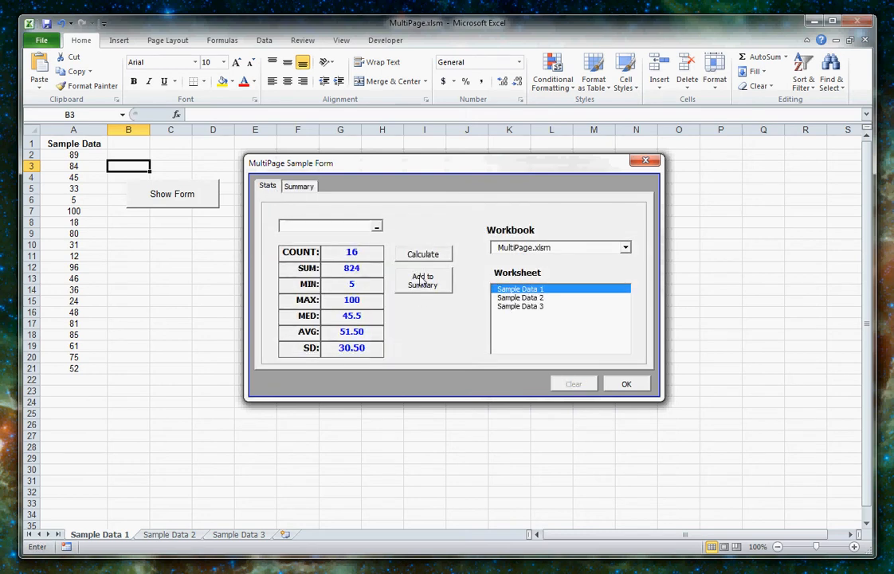
left_click(298, 186)
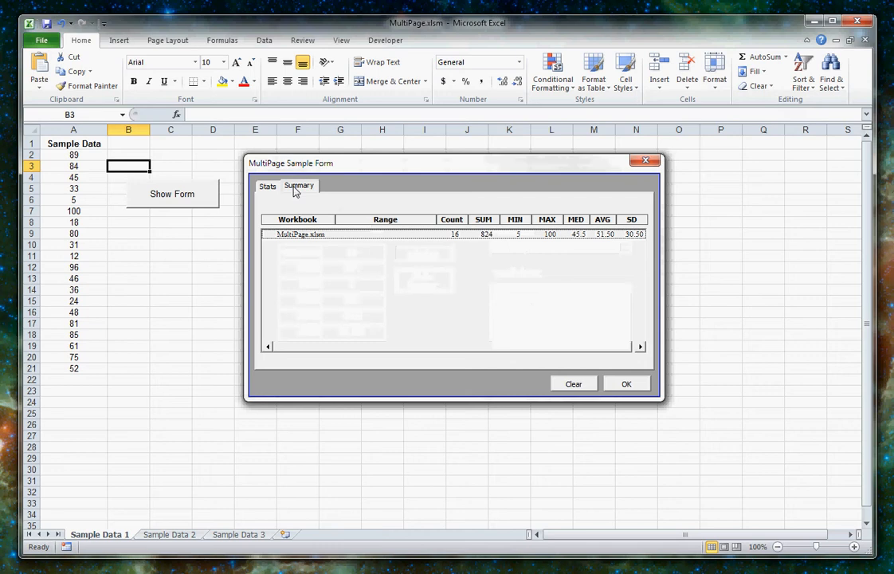
left_click(300, 233)
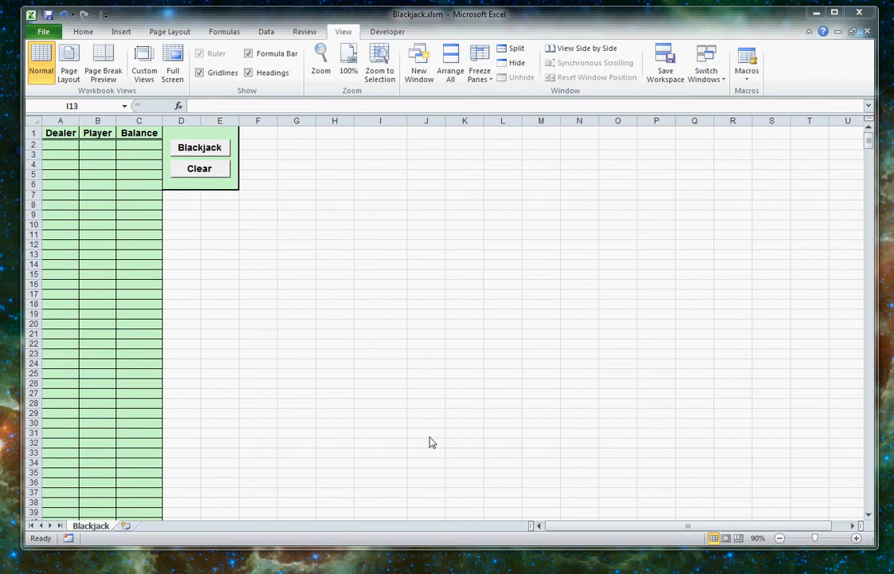
mouse_move(362, 400)
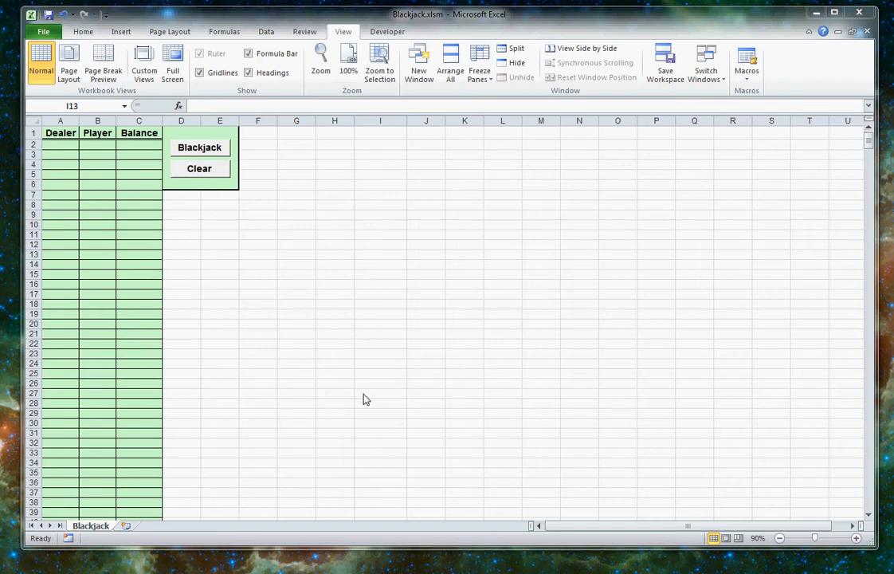
mouse_move(218, 161)
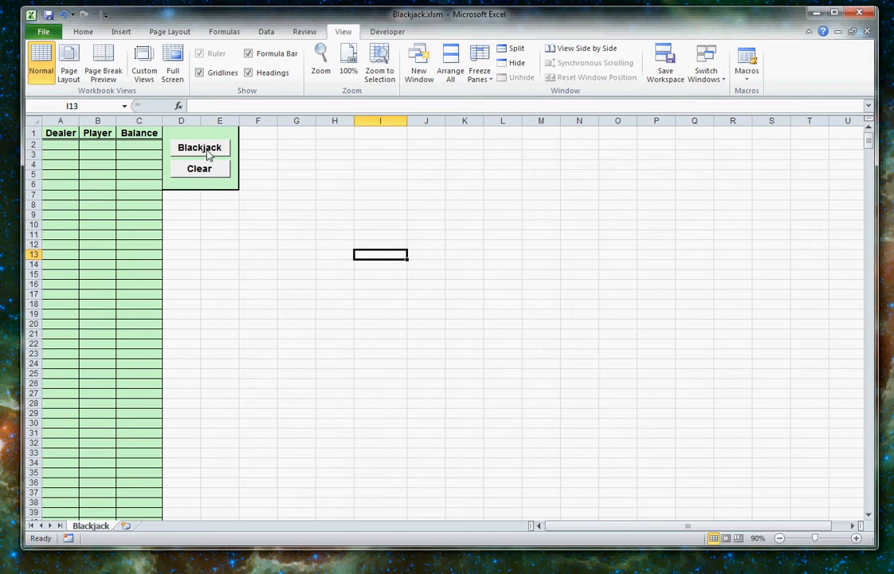
Bet $25 and lose a Blackjack hand, then win the next by standing on 18.
left_click(199, 148)
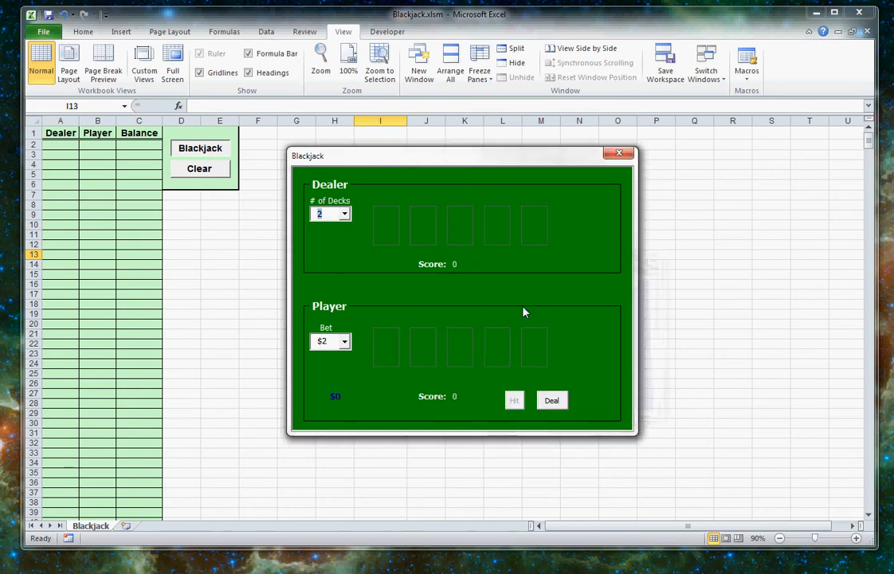
mouse_move(562, 211)
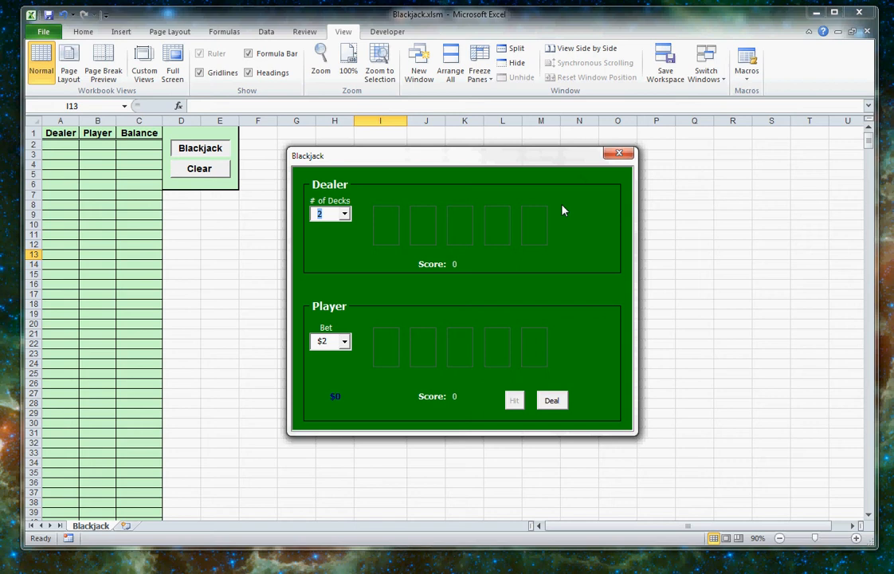
left_click(343, 340)
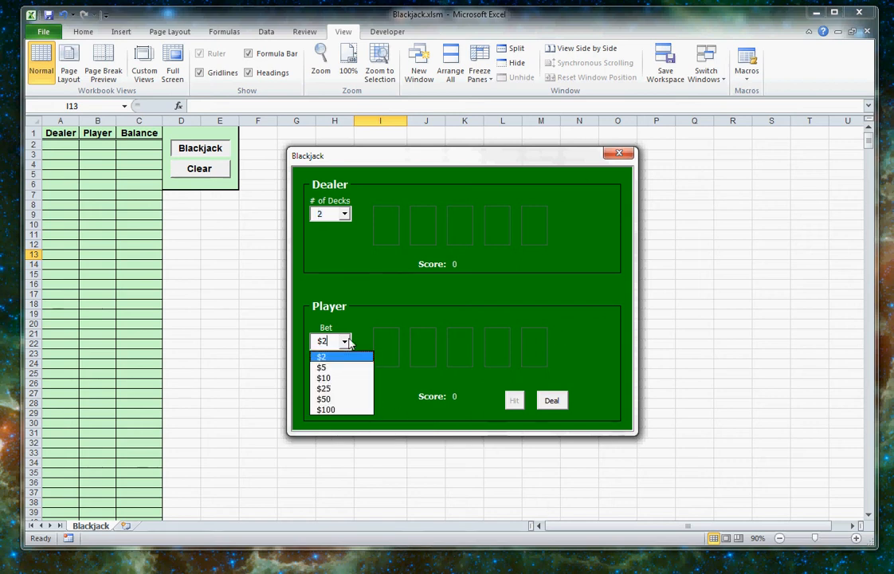
left_click(324, 388)
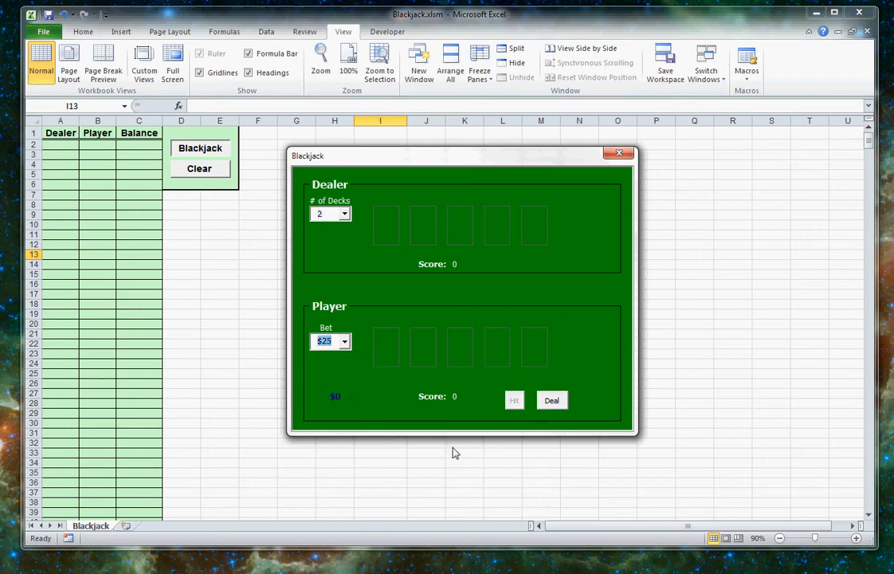
left_click(552, 400)
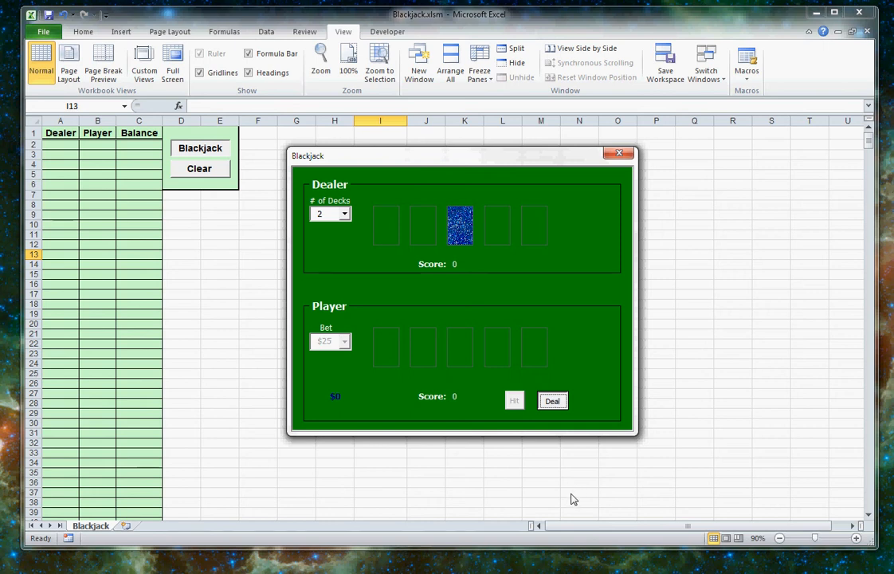
left_click(552, 400)
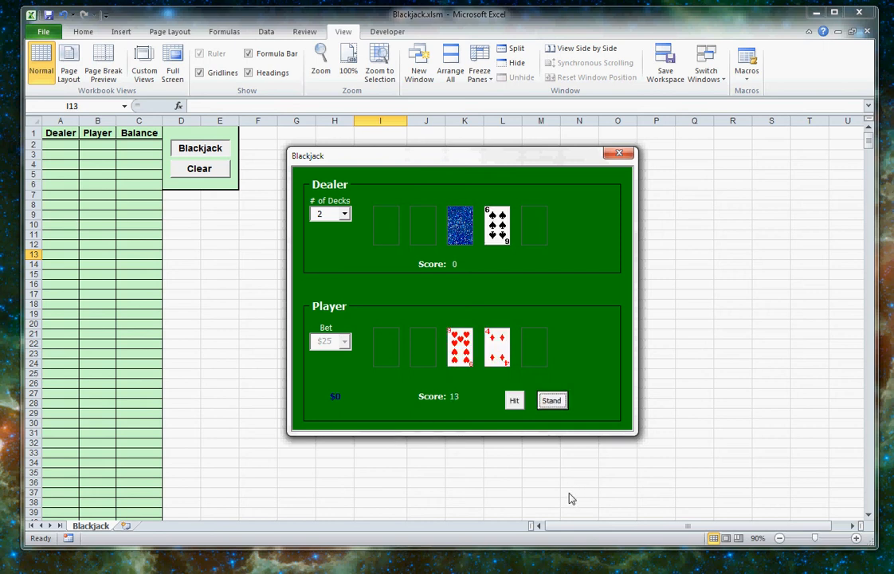
mouse_move(559, 489)
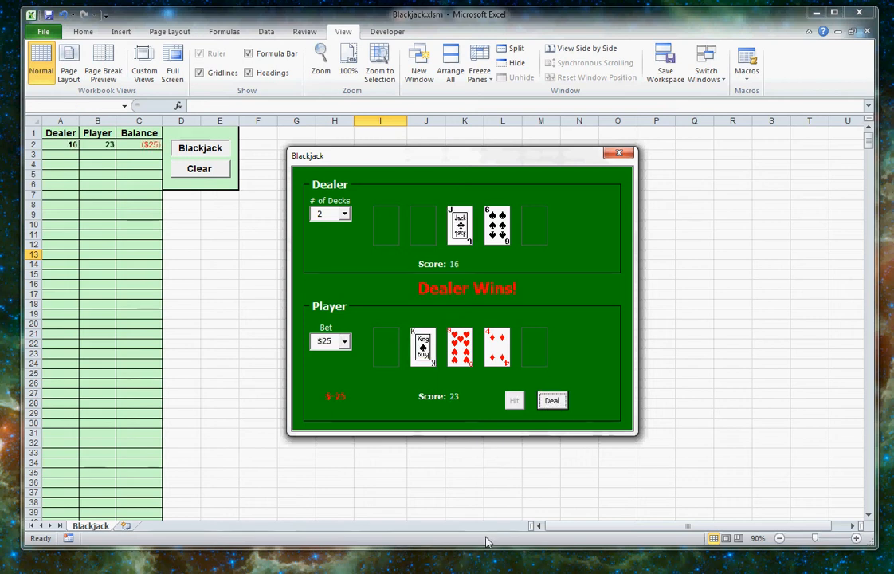
left_click(552, 400)
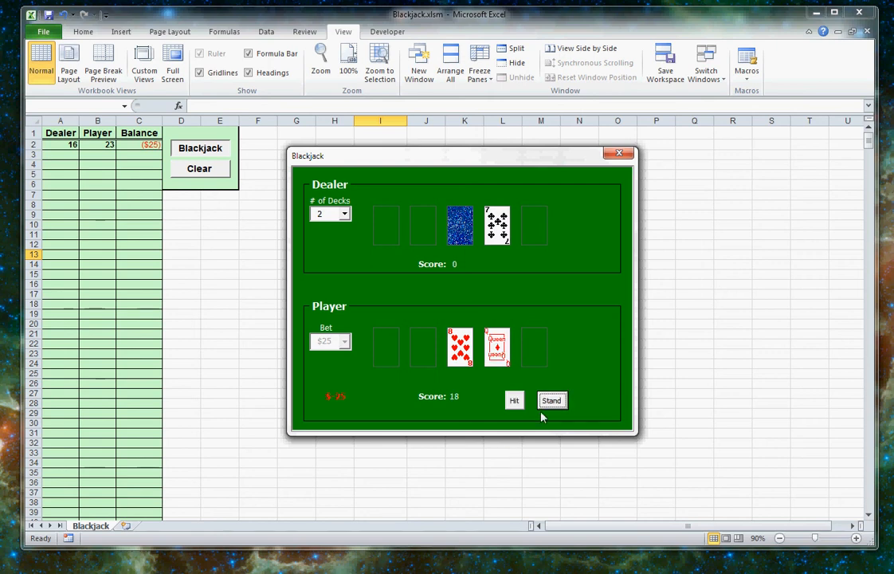
left_click(552, 400)
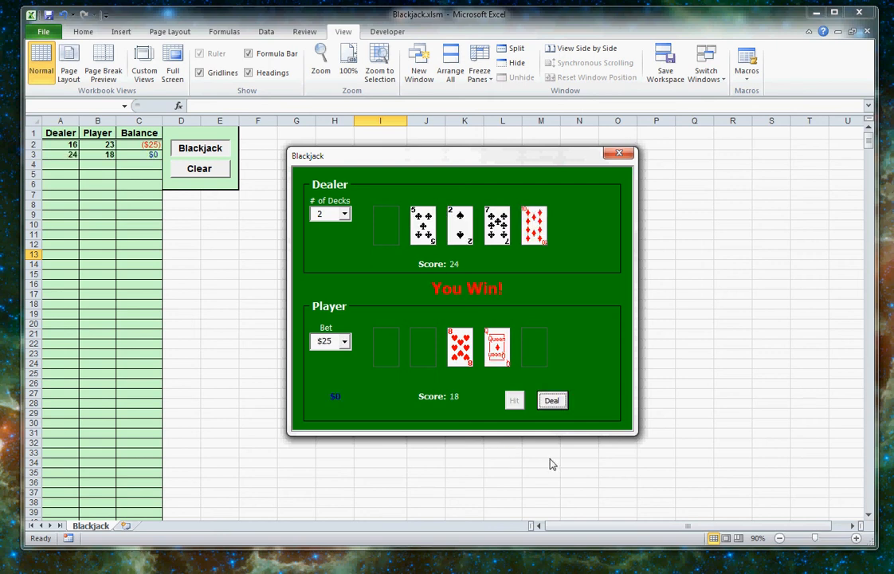
mouse_move(80, 161)
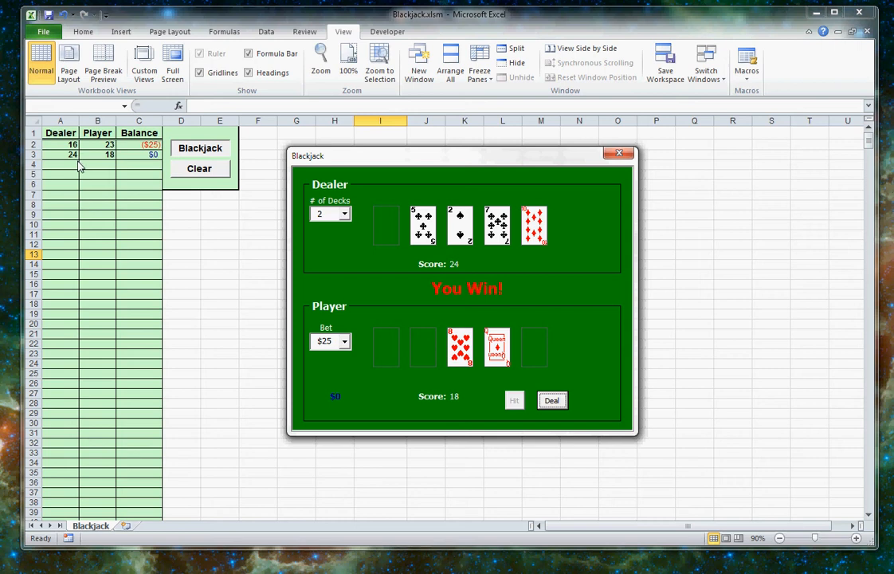
mouse_move(135, 184)
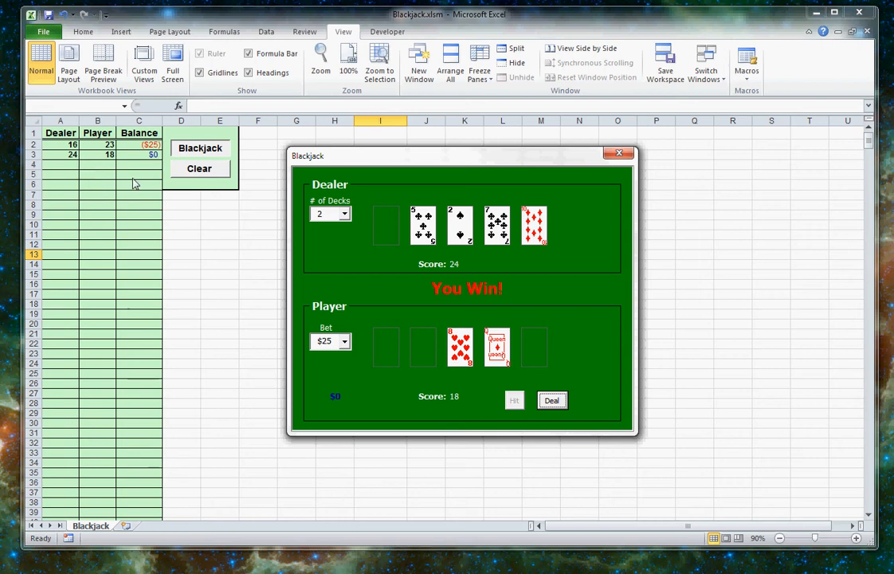
mouse_move(552, 461)
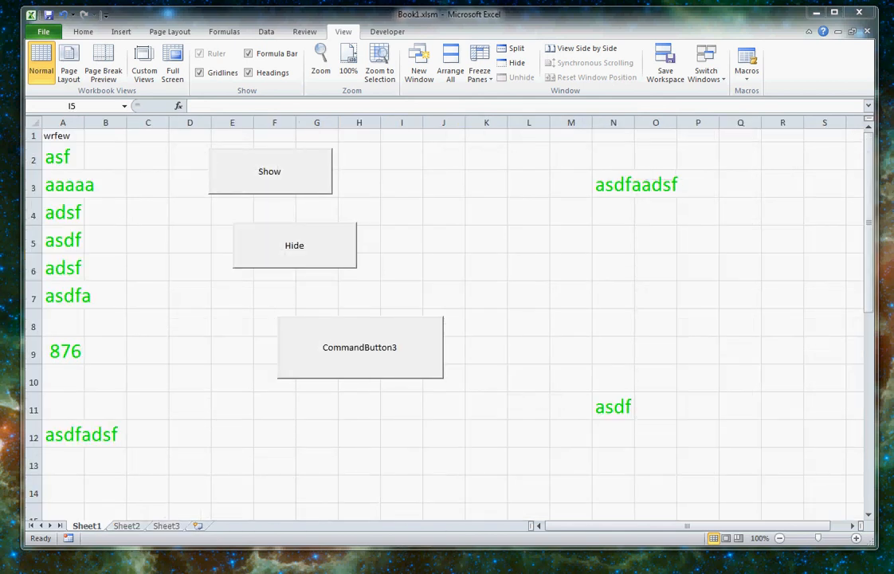
mouse_move(830, 355)
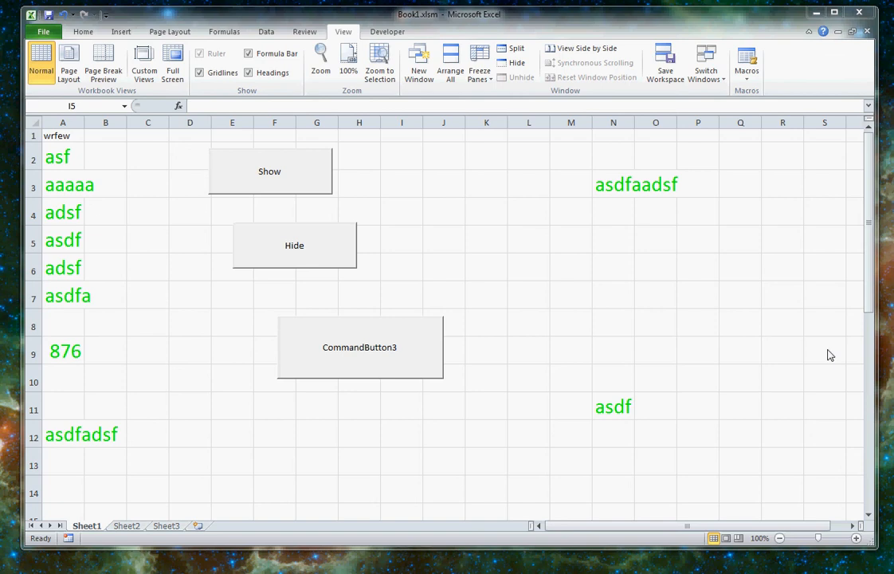
mouse_move(592, 463)
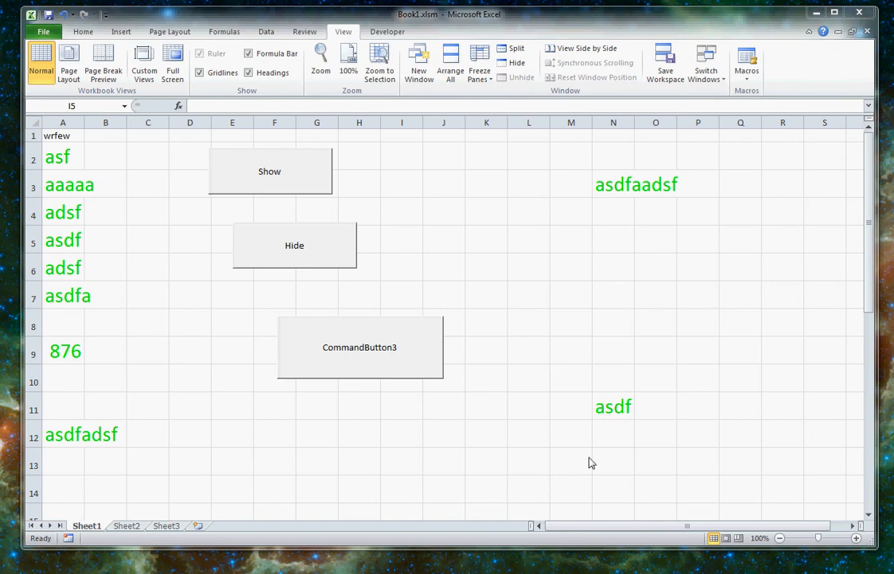
mouse_move(418, 270)
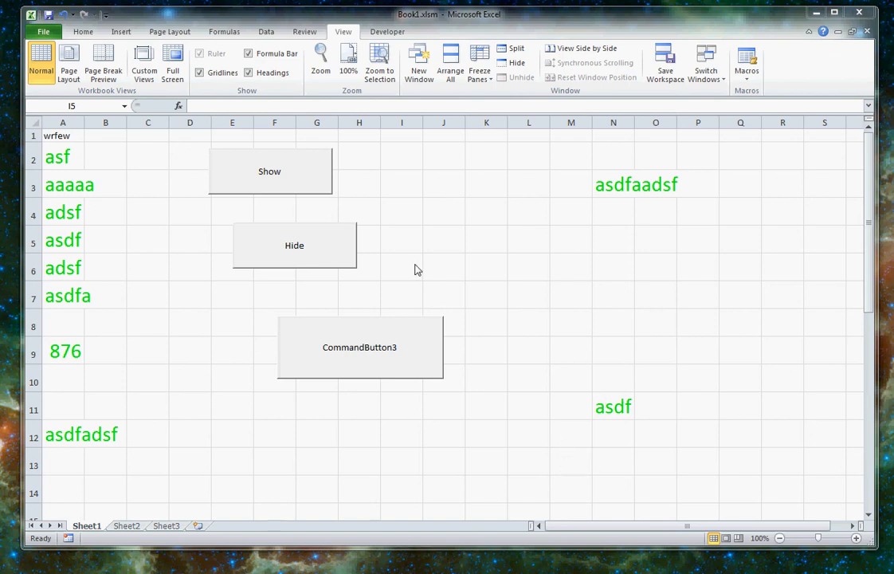
mouse_move(319, 194)
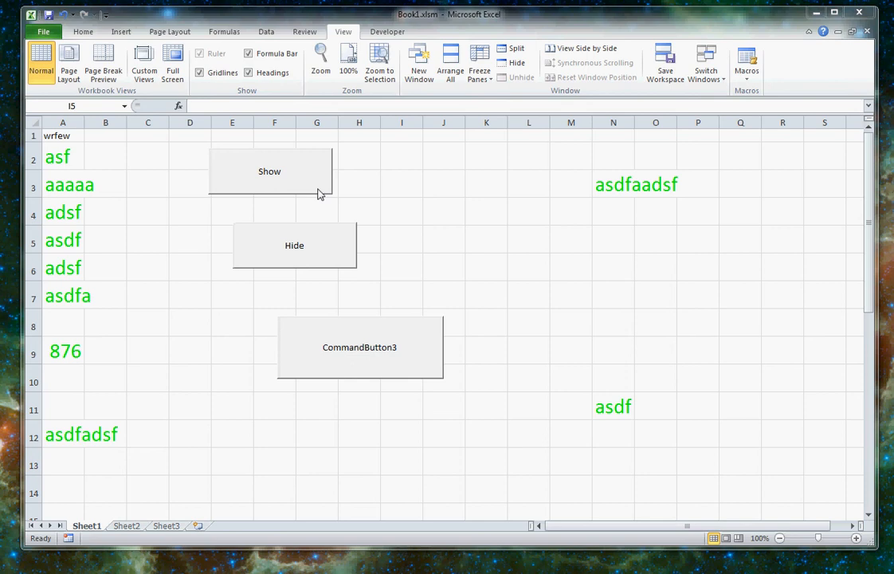
left_click(269, 170)
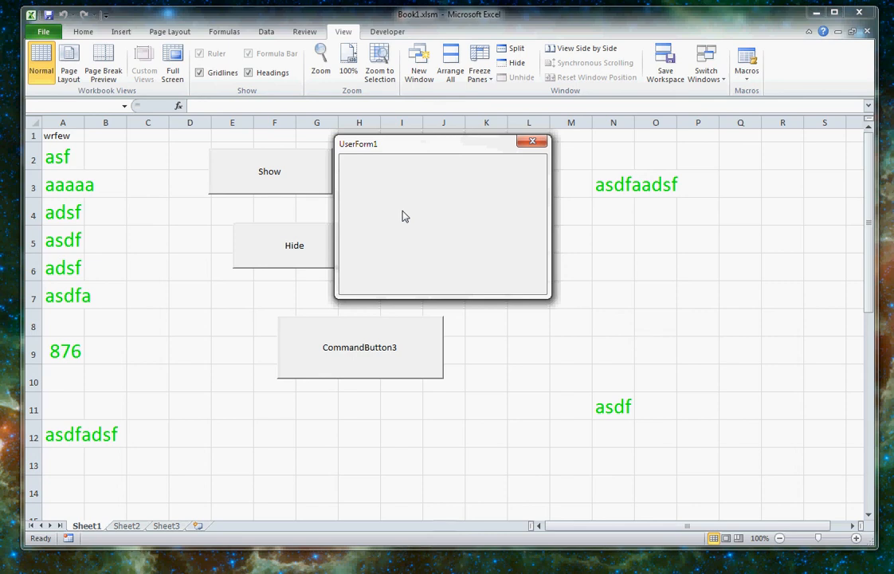
mouse_move(403, 168)
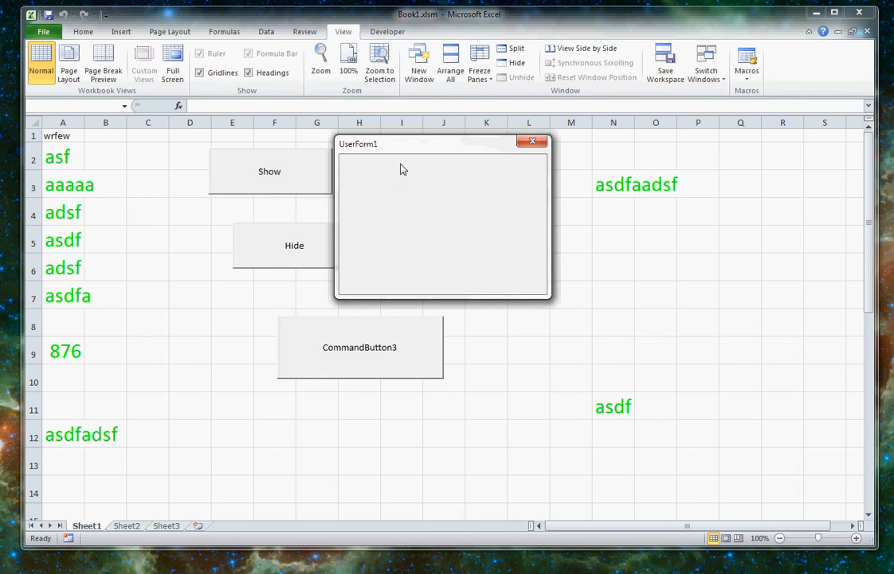
left_click_drag(390, 143, 446, 183)
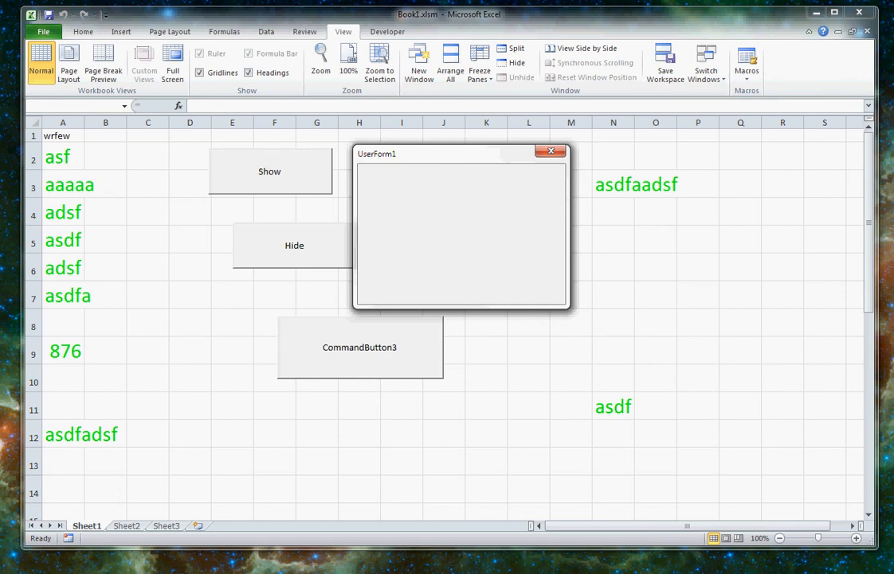
mouse_move(550, 152)
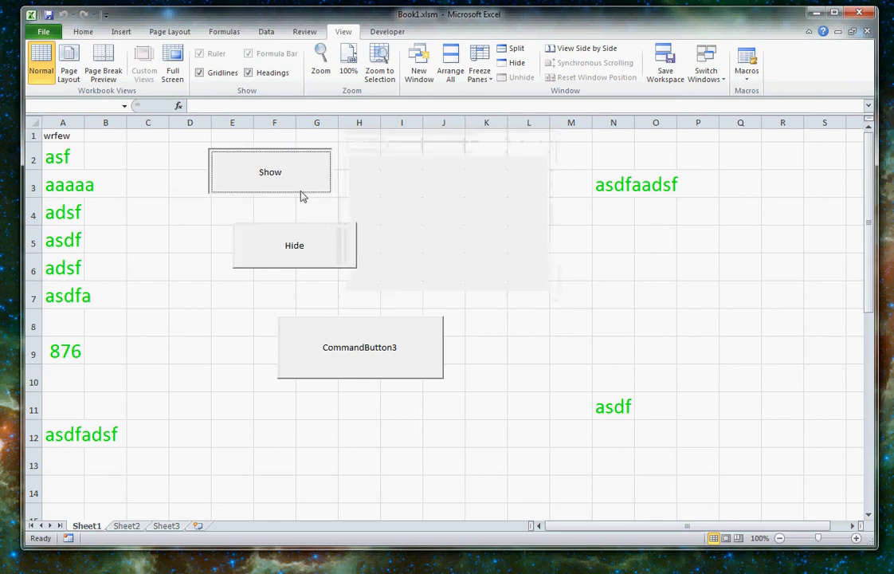
left_click(270, 172)
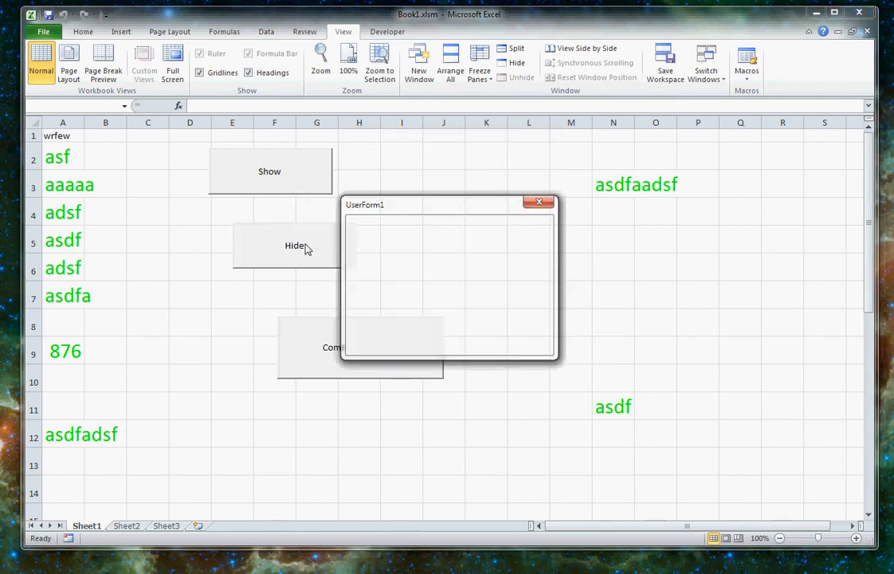
left_click(294, 245)
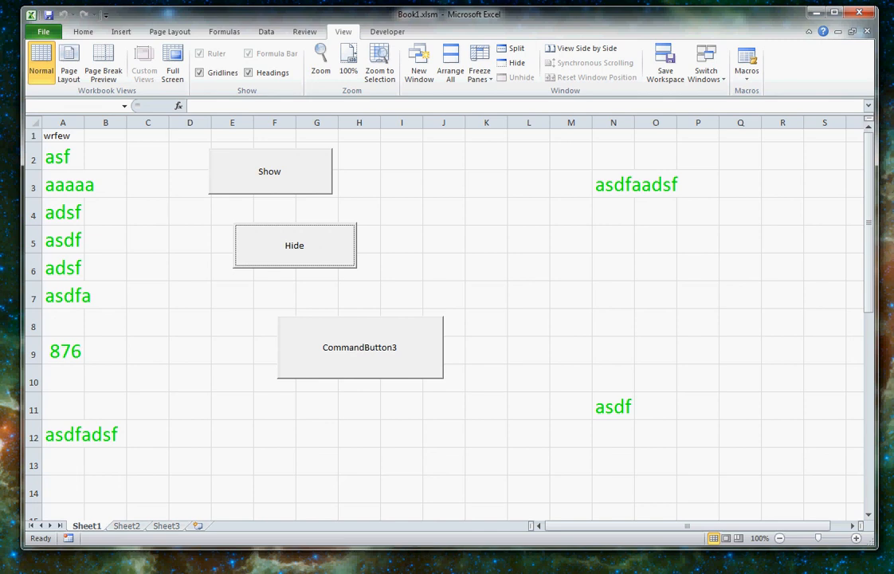
mouse_move(316, 434)
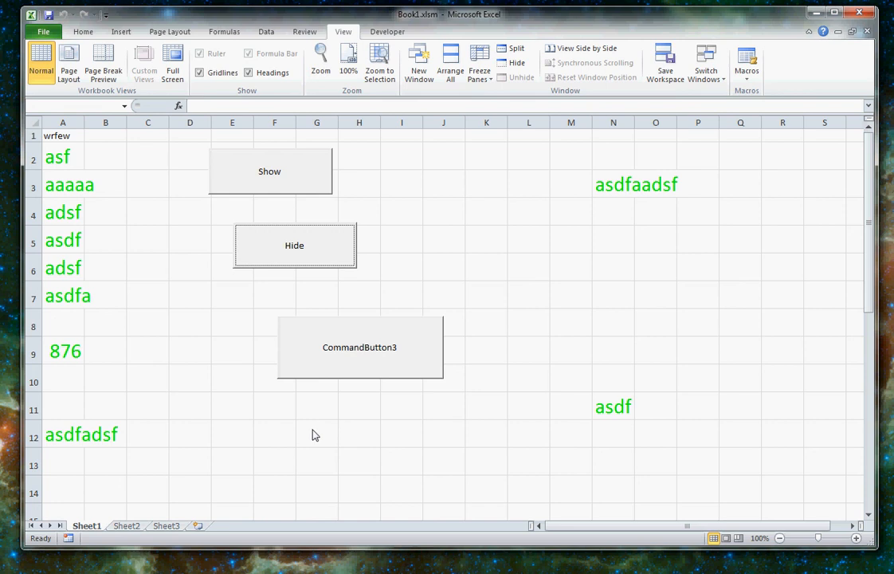
mouse_move(179, 415)
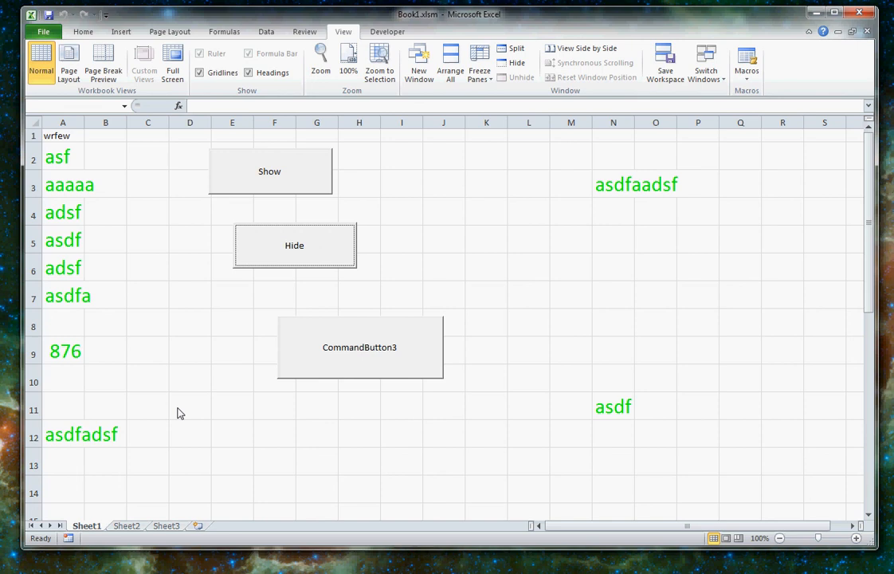
mouse_move(198, 298)
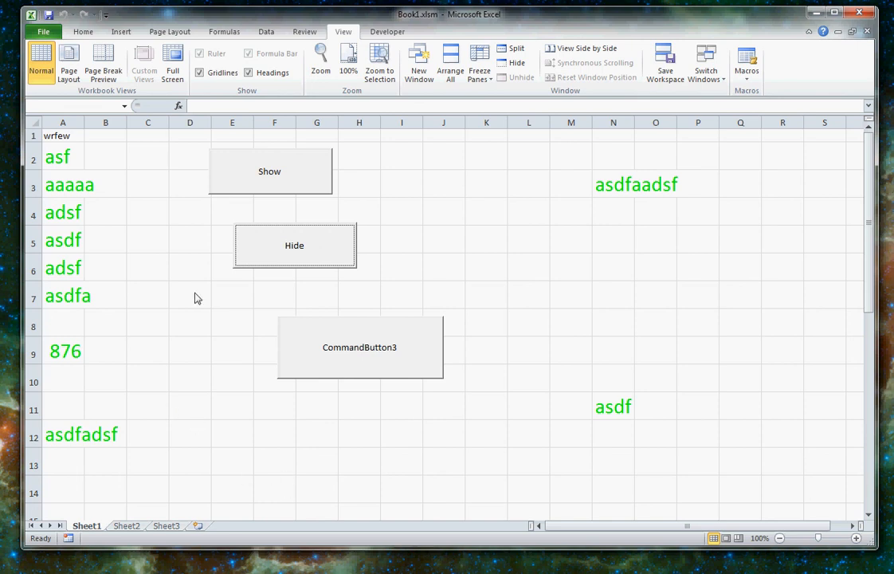
left_click(62, 322)
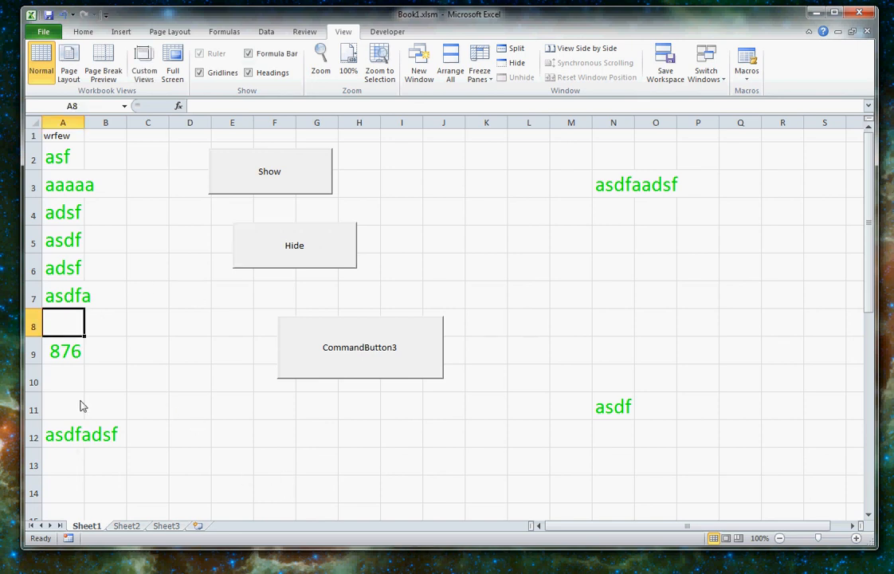
left_click(63, 381)
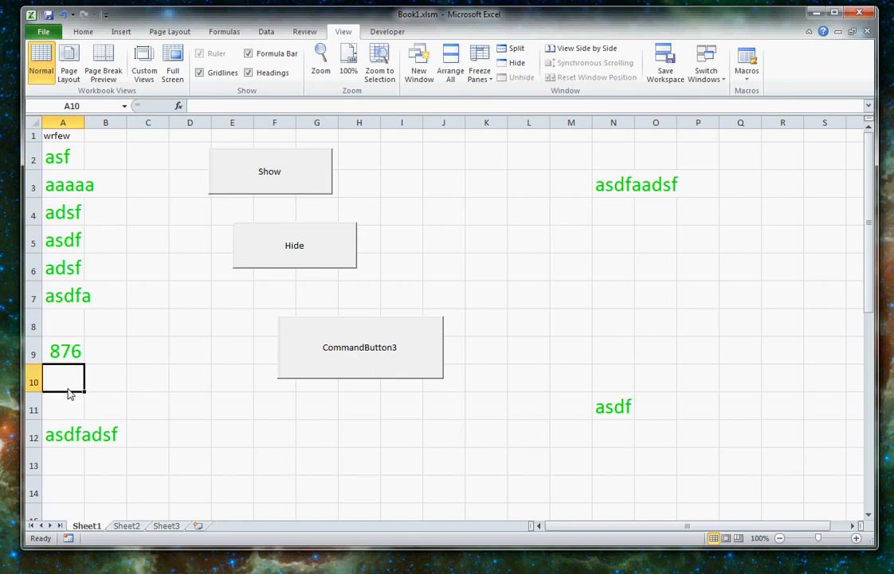
left_click(62, 405)
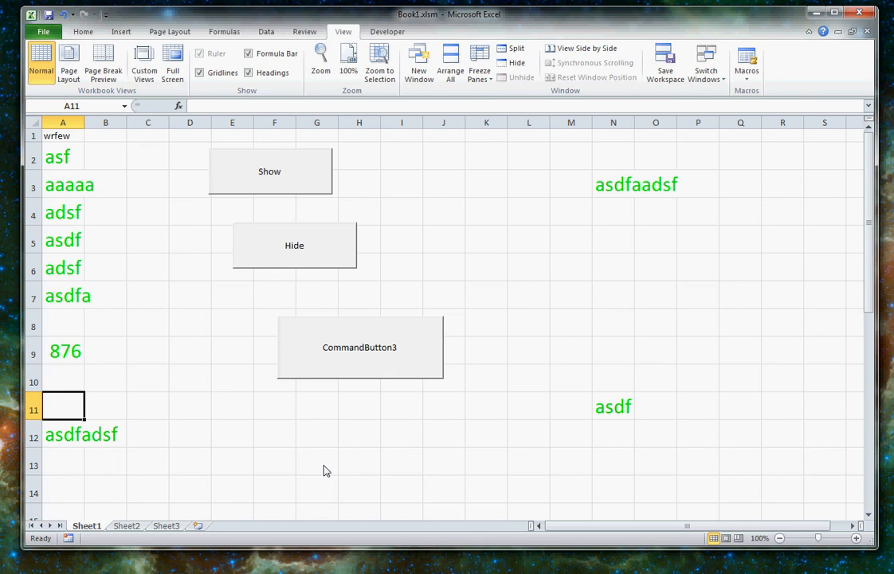
mouse_move(301, 469)
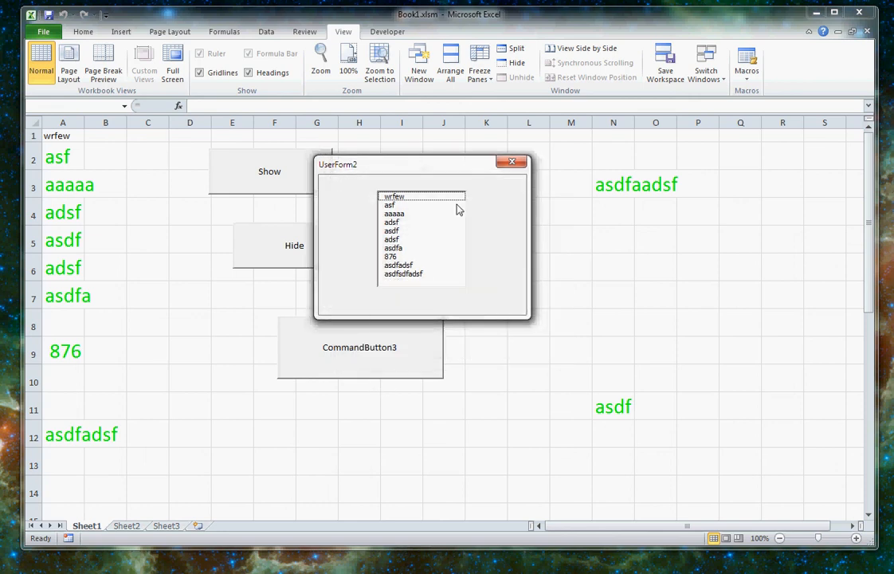
mouse_move(463, 284)
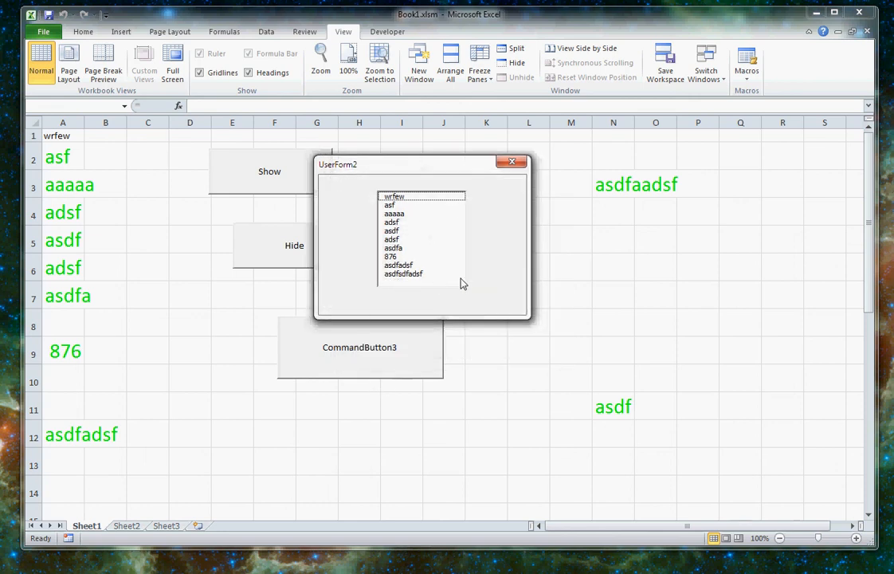
left_click(394, 214)
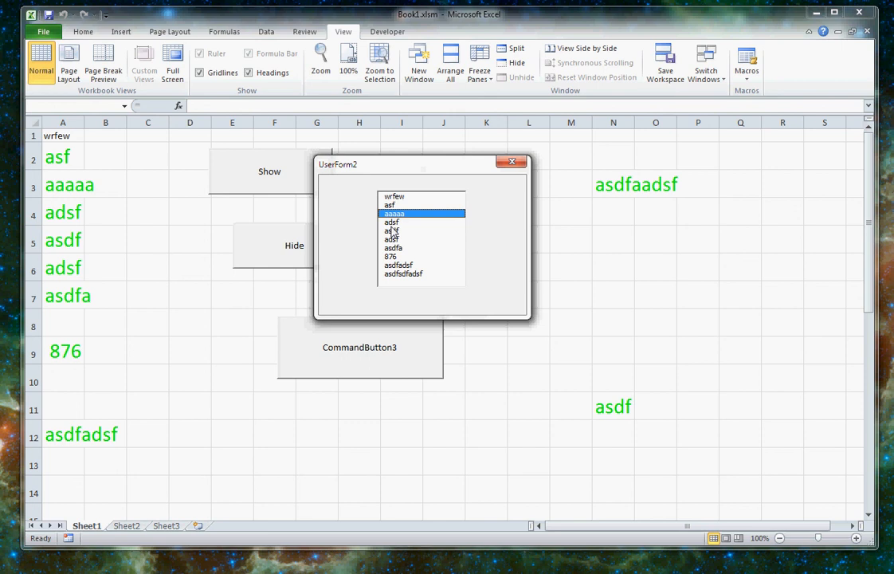
left_click(393, 247)
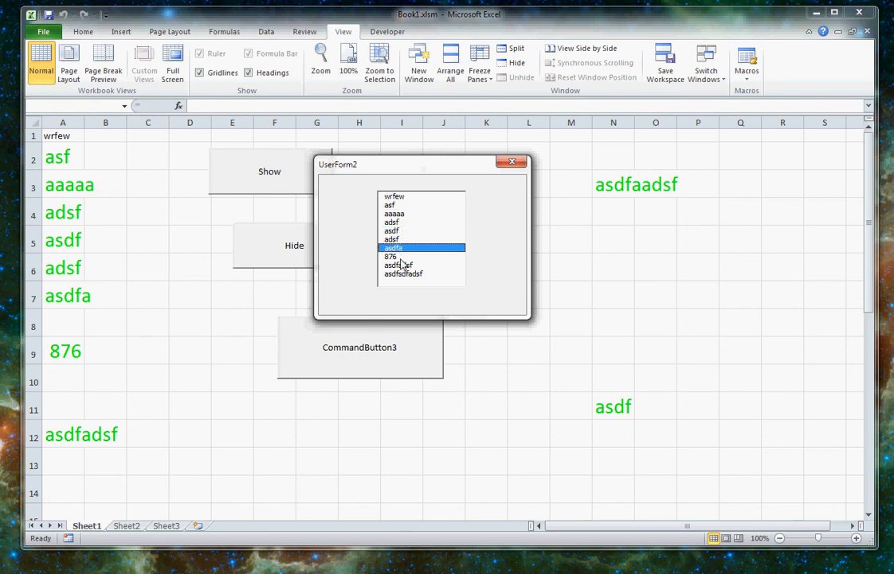
left_click(392, 256)
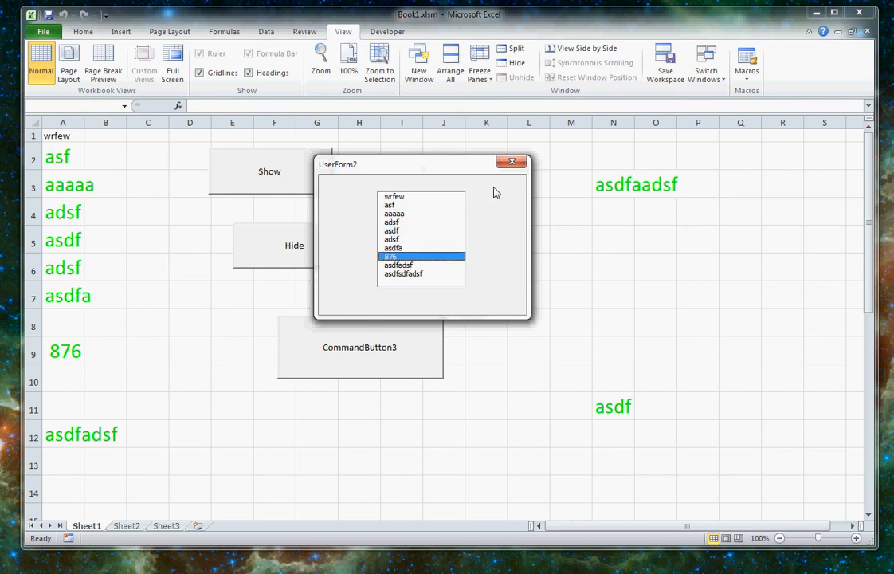
left_click(513, 162)
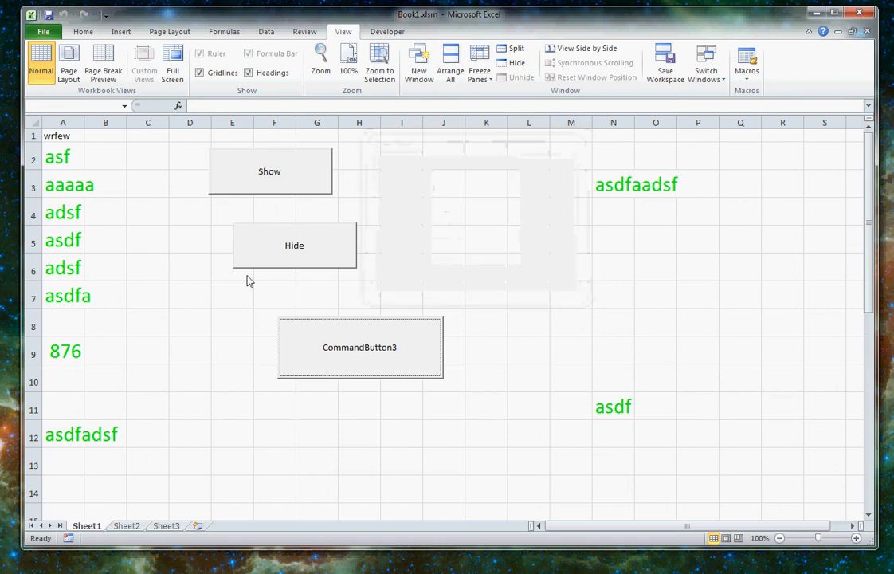
Open UserForm2 listing column A values 1–7 and select 3 in the list box.
left_click(63, 136)
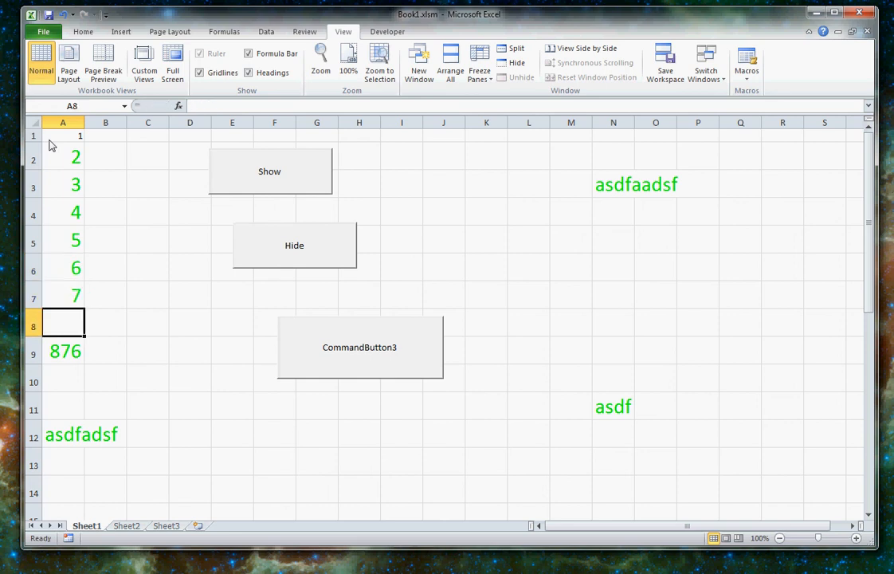
left_click(359, 347)
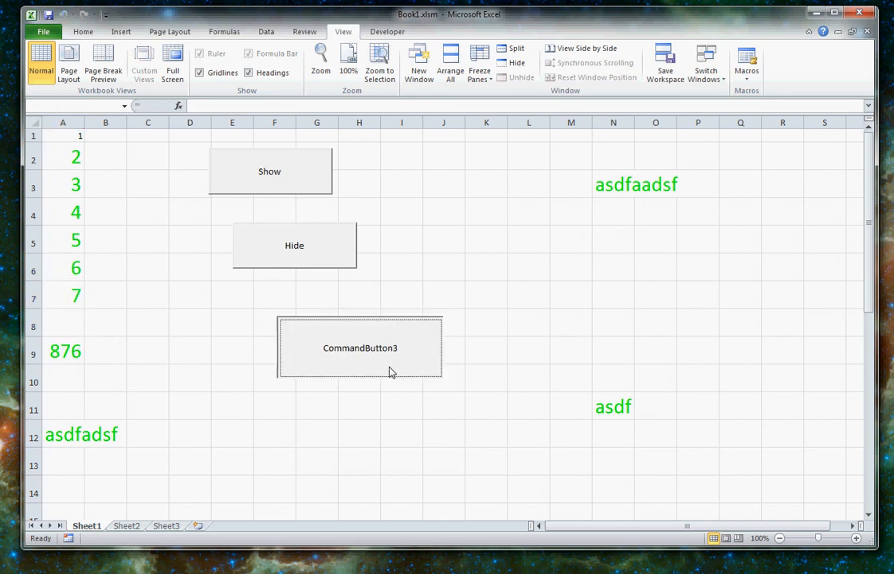
left_click(359, 347)
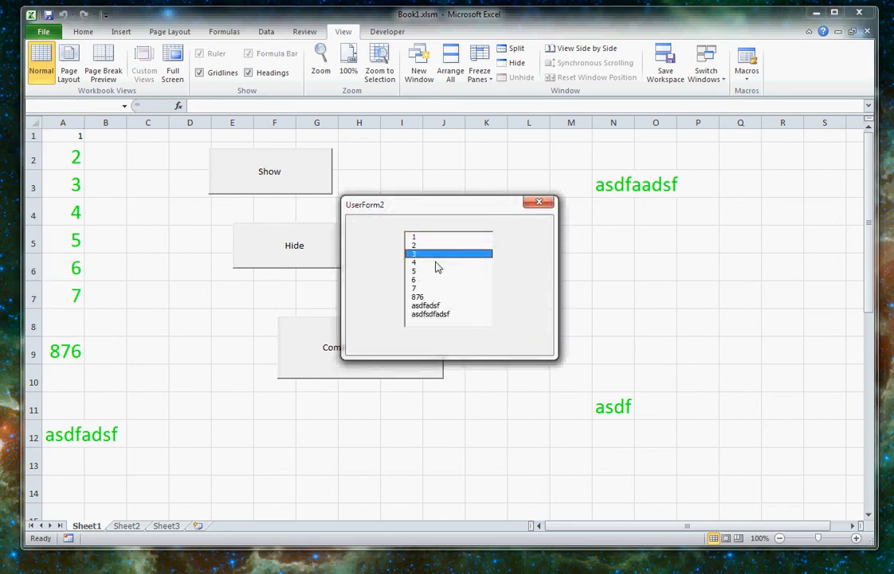